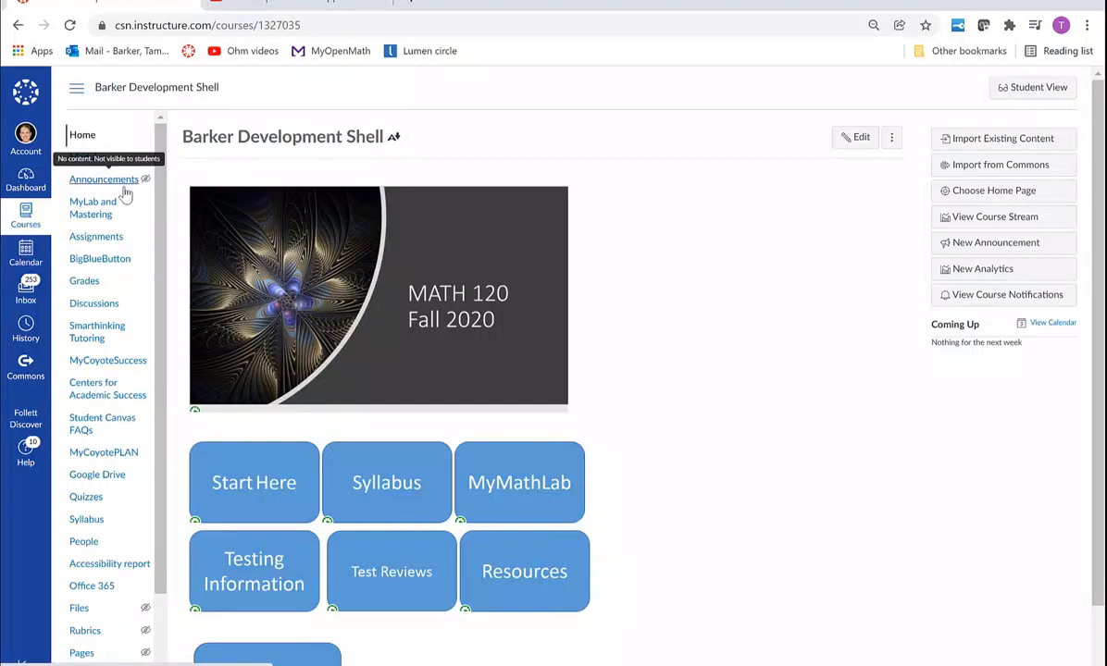
Go to the Barker Development Shell announcements and start a new announcement.
left_click(104, 178)
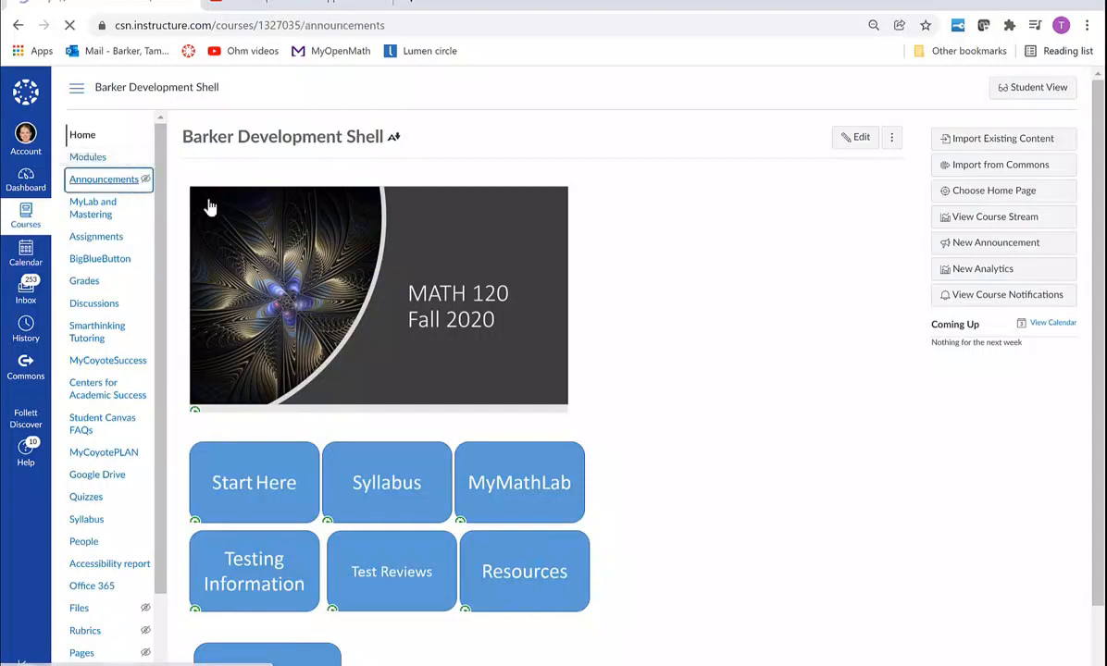
left_click(103, 178)
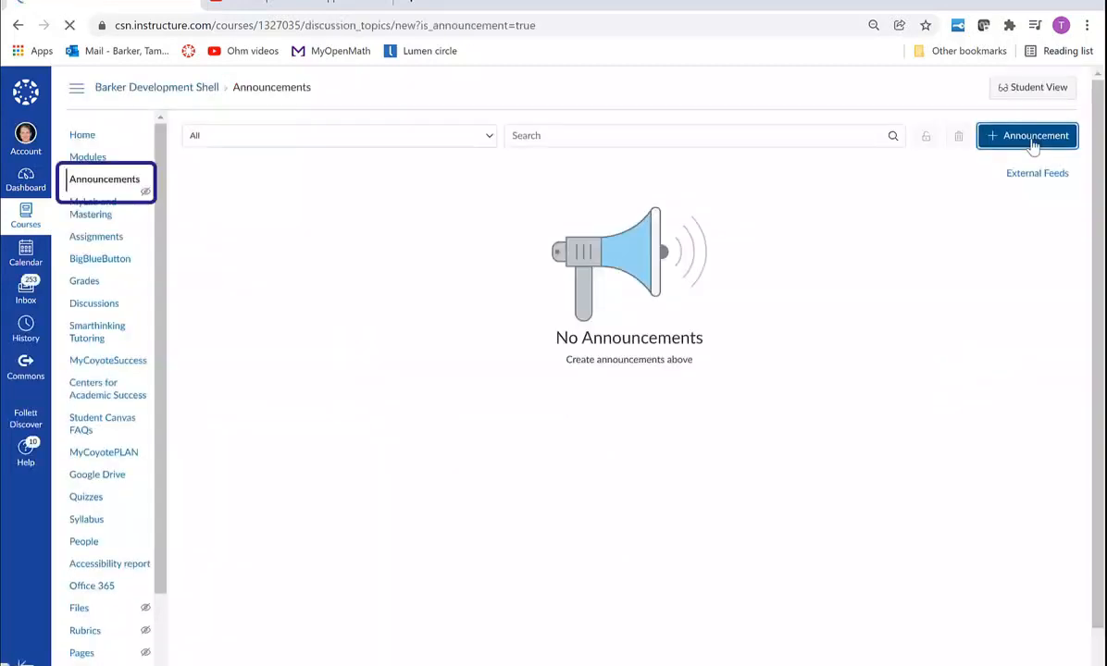
Post a 'Video Lecture' announcement containing the YouTube link, then reopen it for editing.
left_click(1025, 135)
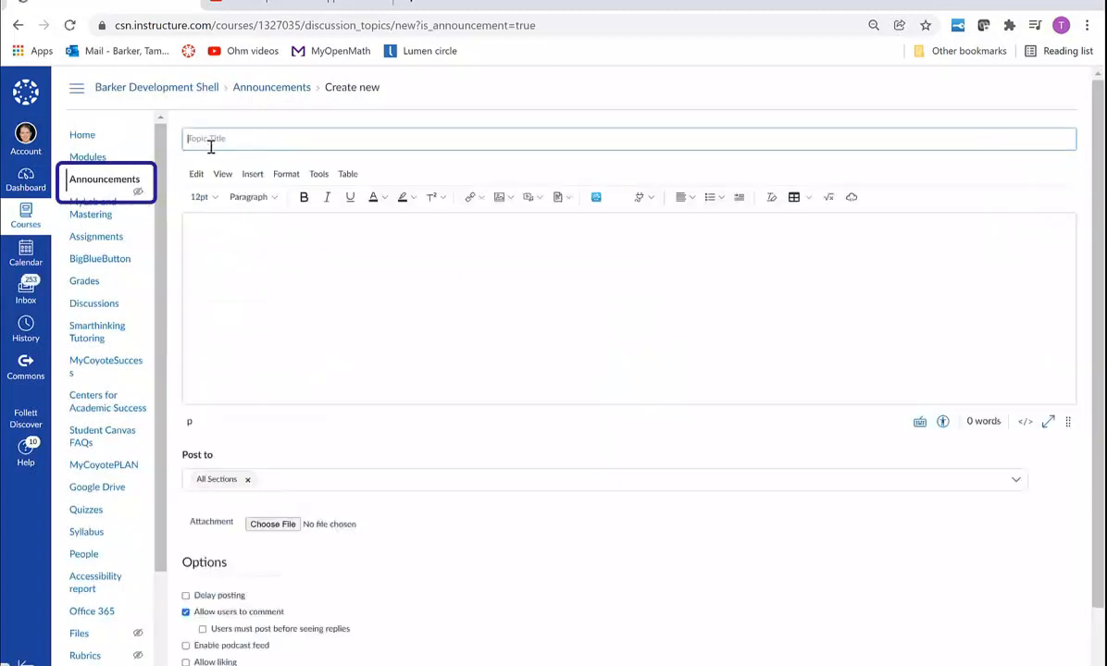
type("Video Lecture")
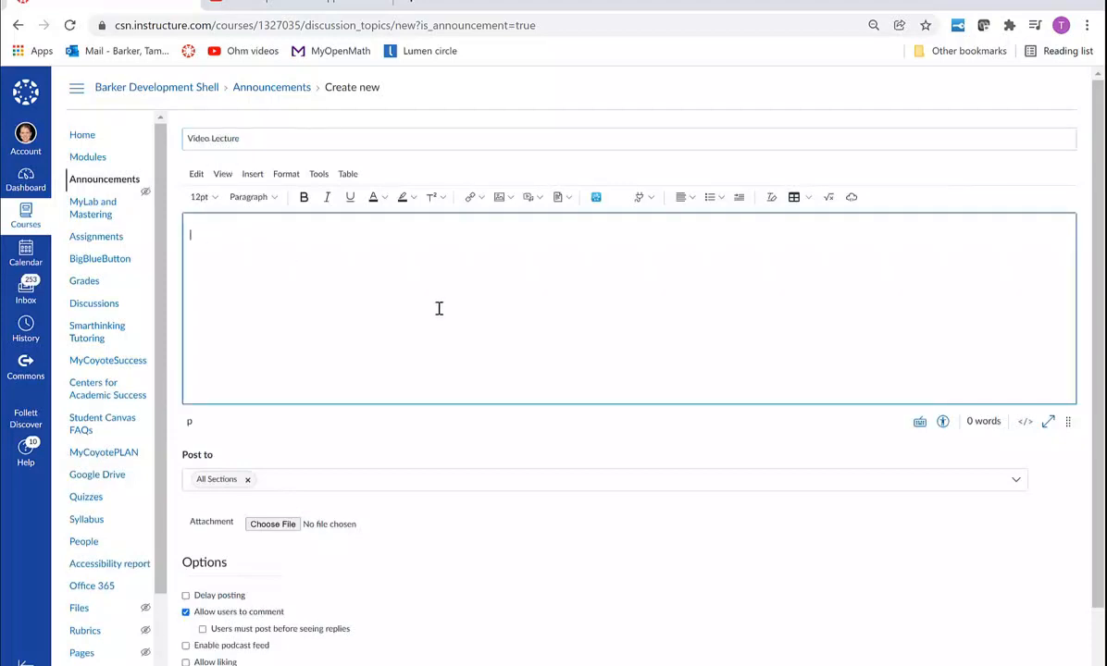
mouse_move(350, 311)
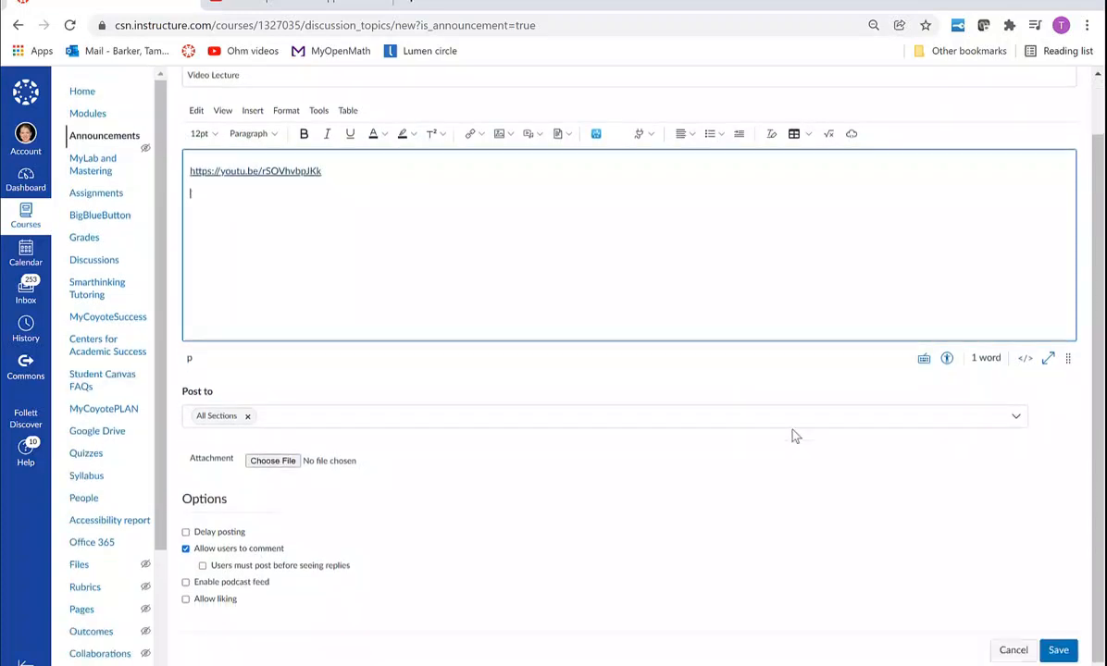
left_click(1059, 650)
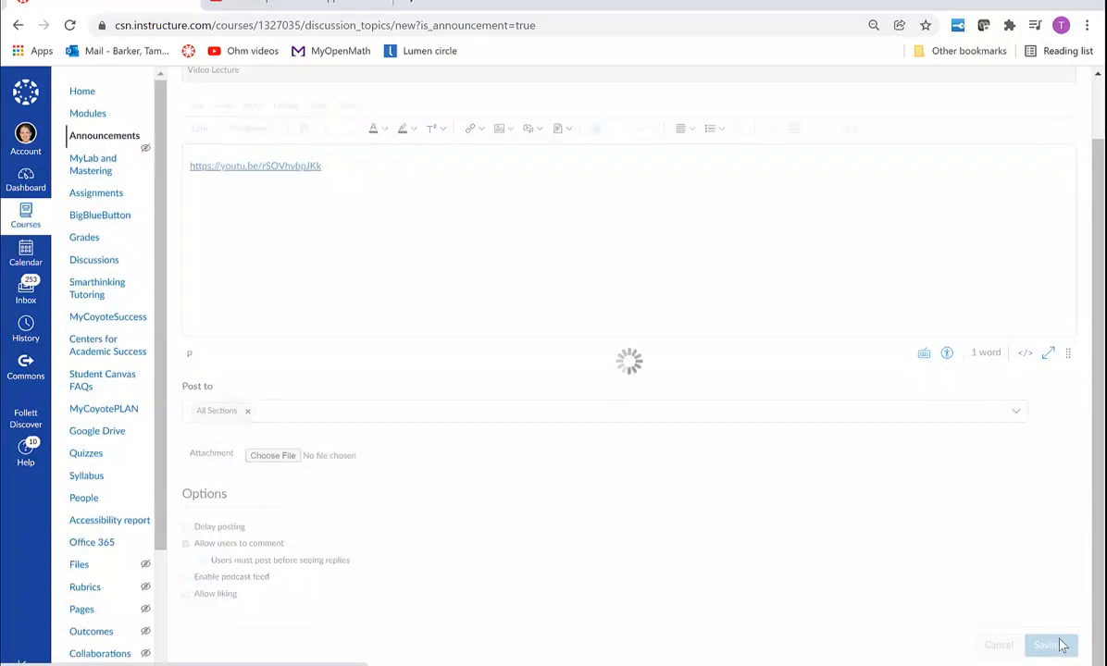
left_click(1048, 644)
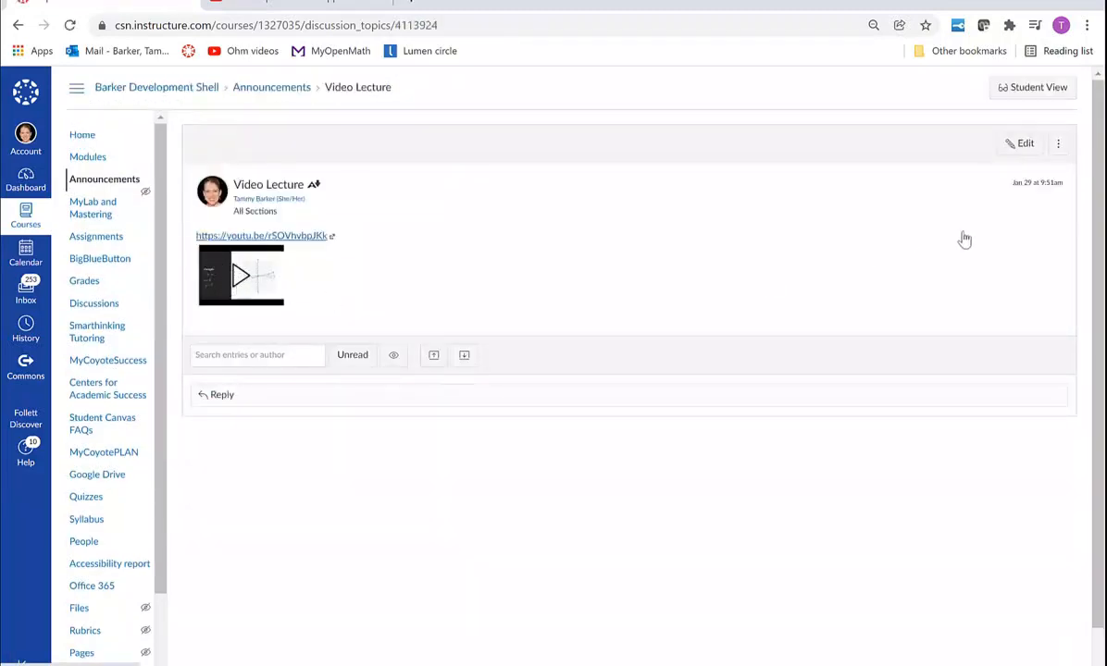
left_click(1022, 144)
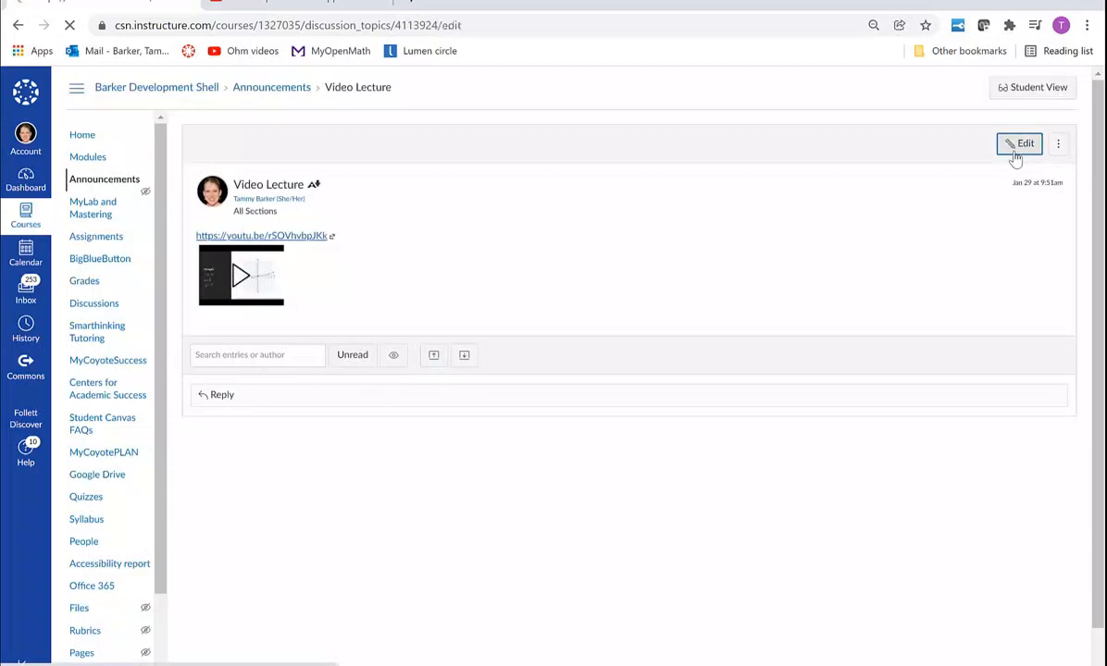
Remove the YouTube link from the body and enable Delay posting with a Post At date.
left_click(1018, 145)
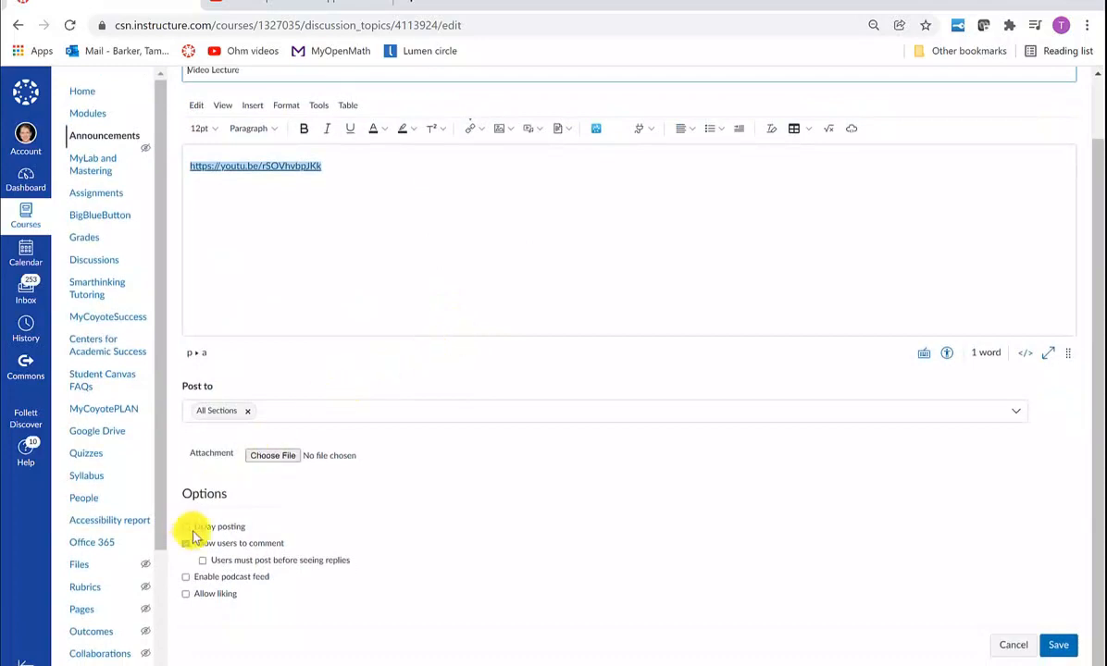
left_click(185, 526)
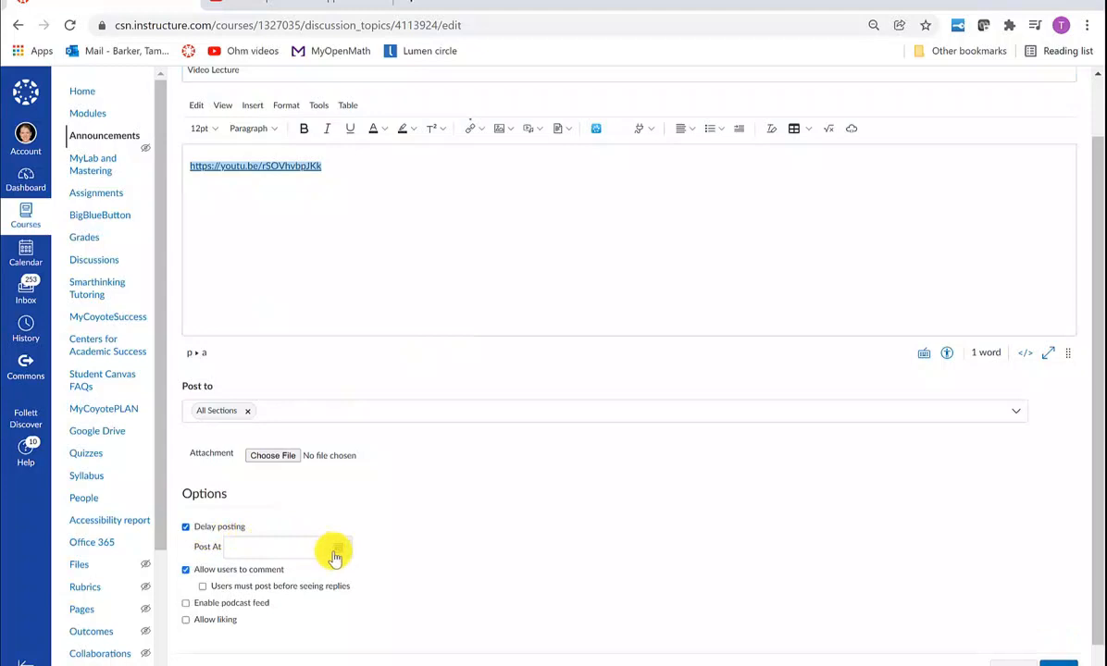
left_click(286, 547)
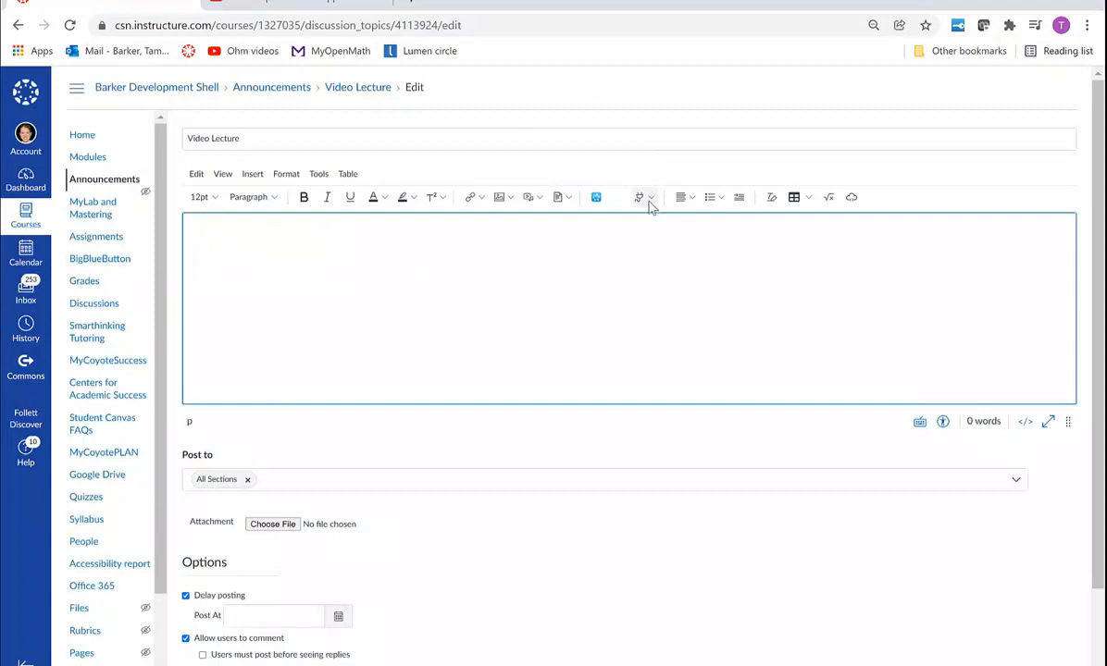
mouse_move(637, 197)
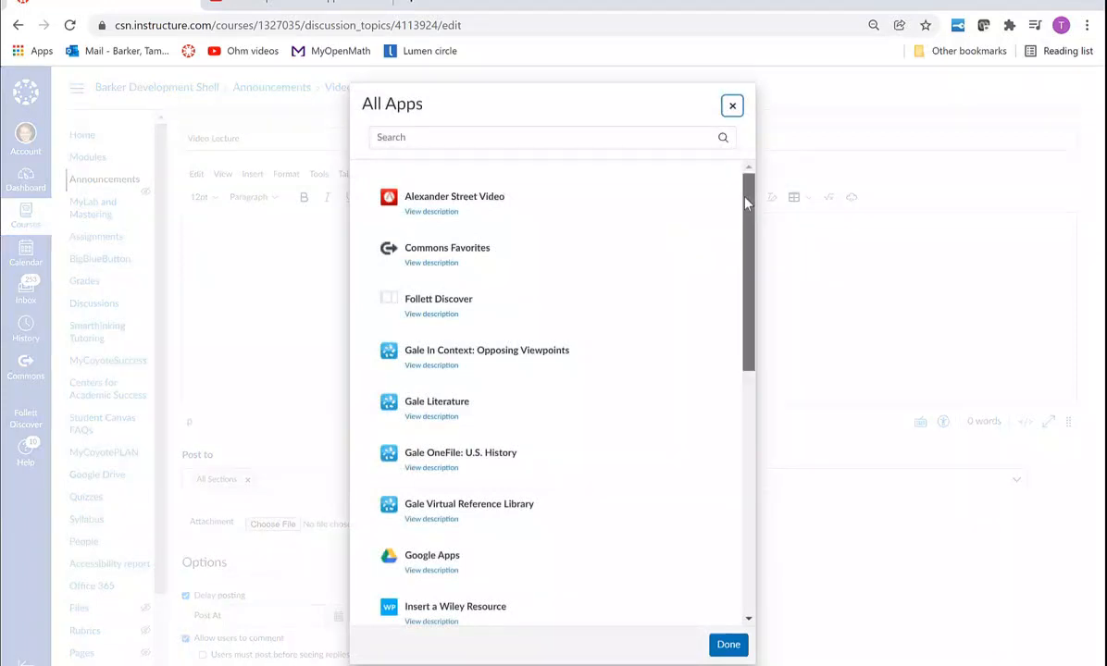
Choose the YouTube app from the editor's All Apps list.
scroll("down", 3)
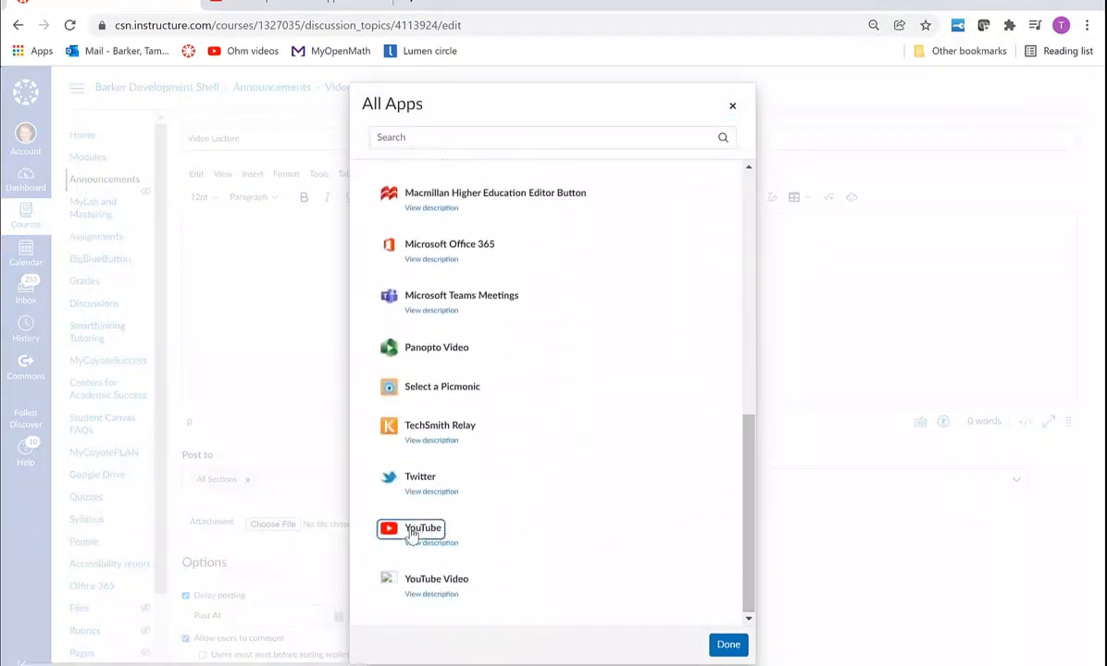
left_click(422, 529)
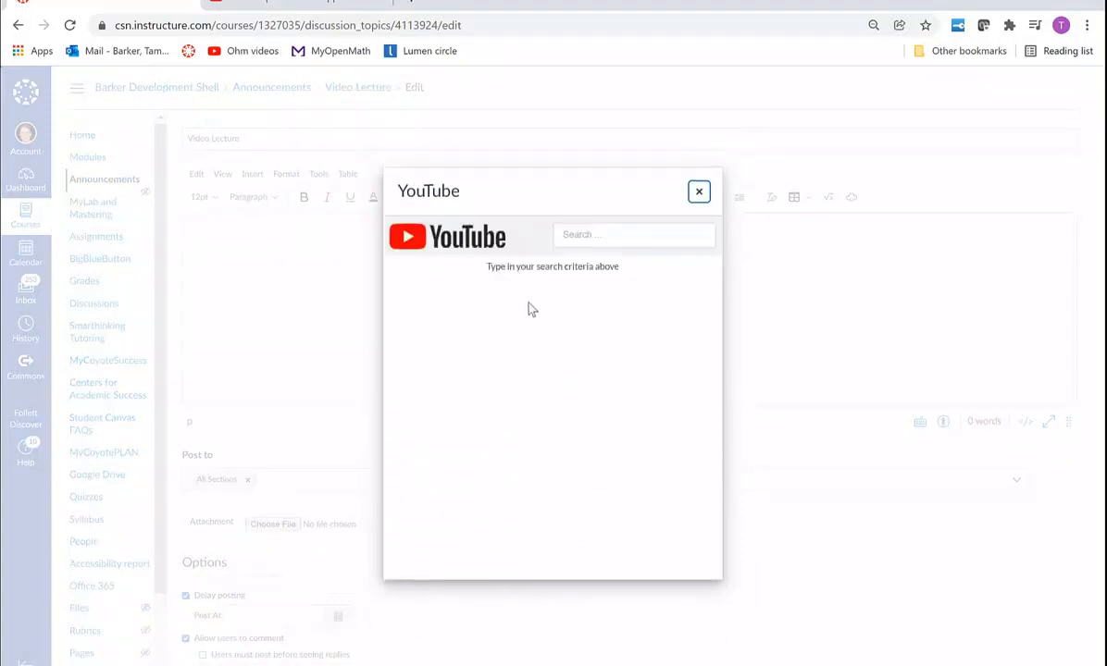
Find the Linear Equations and Applications video by link and embed it at a chosen size.
right_click(633, 234)
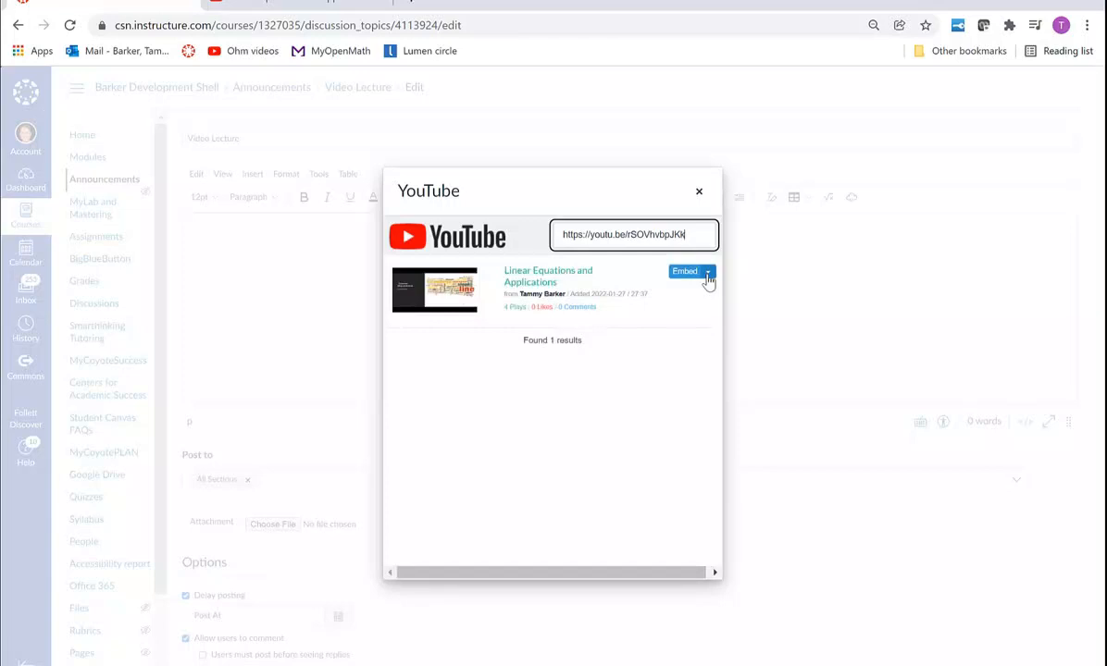
left_click(685, 270)
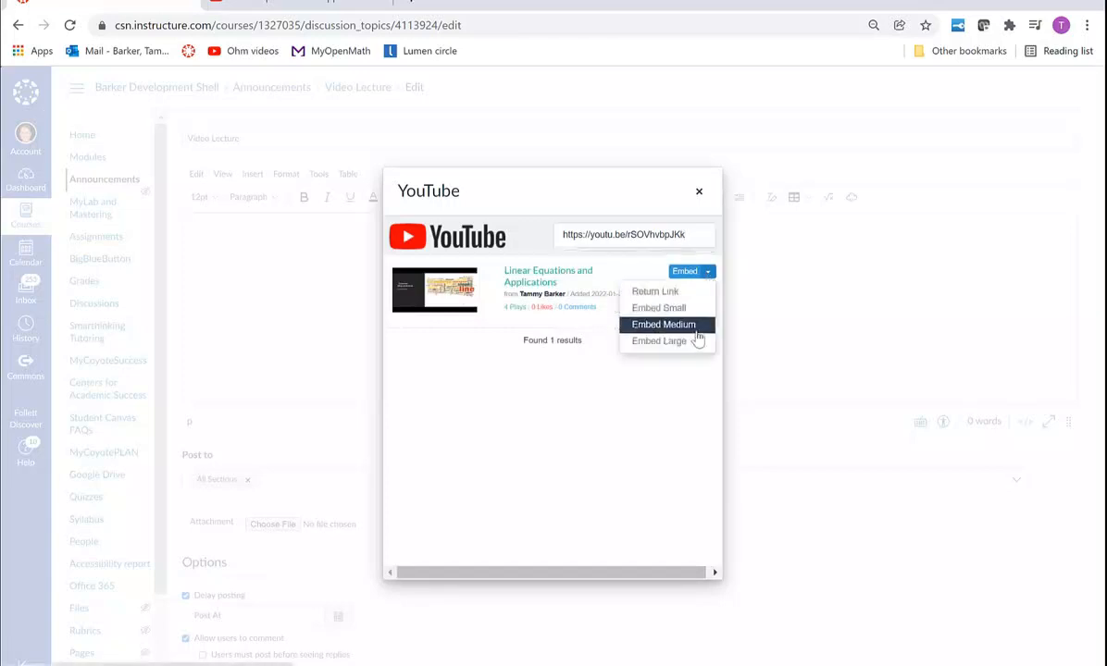
left_click(663, 324)
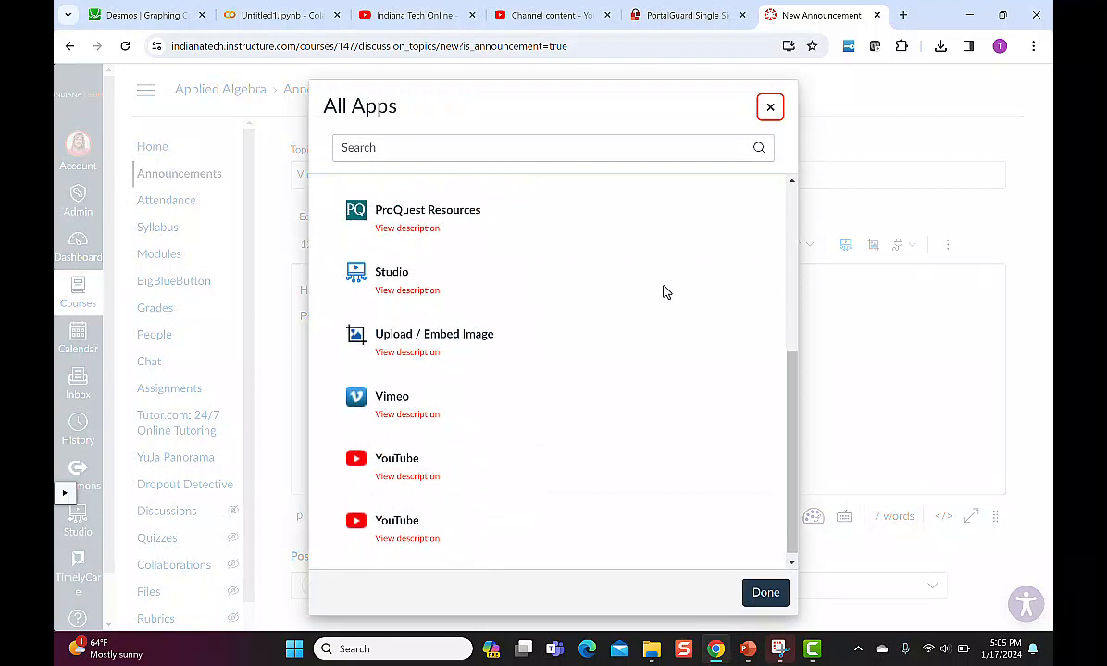
Search 'linear equations' in the YouTube app and embed the Writing Linear Equations result.
left_click(396, 459)
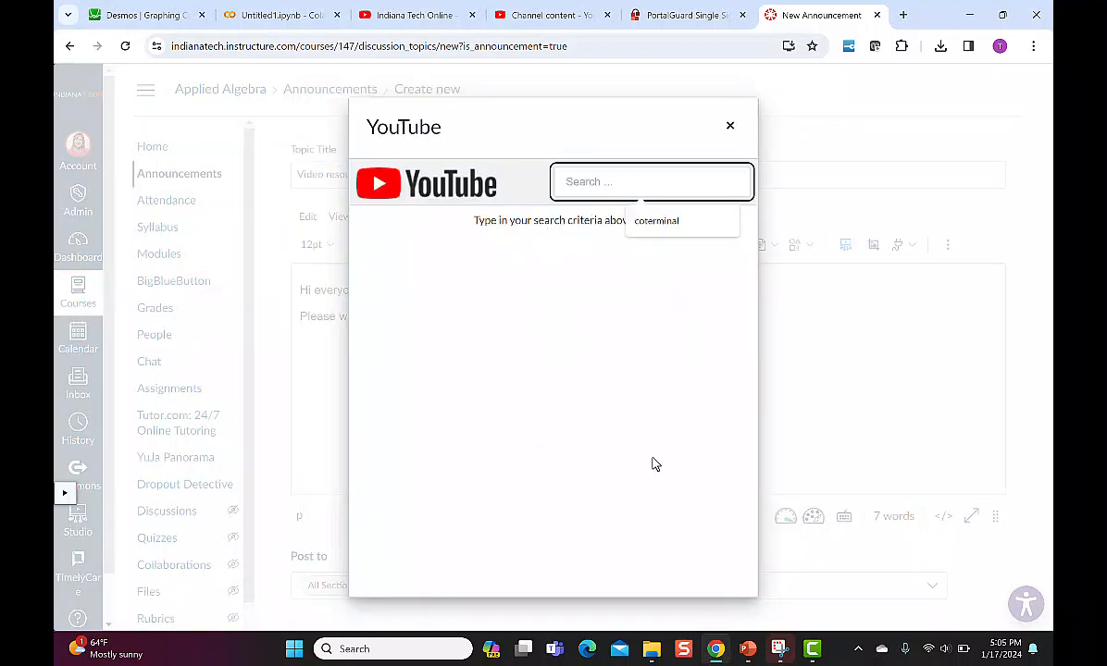
type("linear equations")
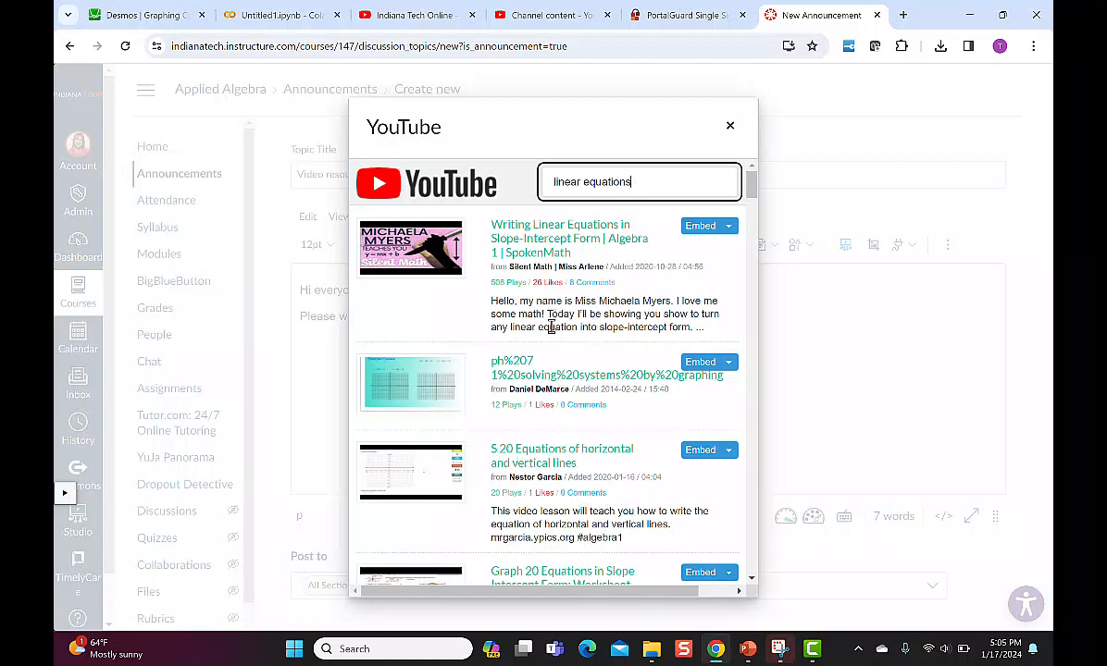
scroll("down", 3)
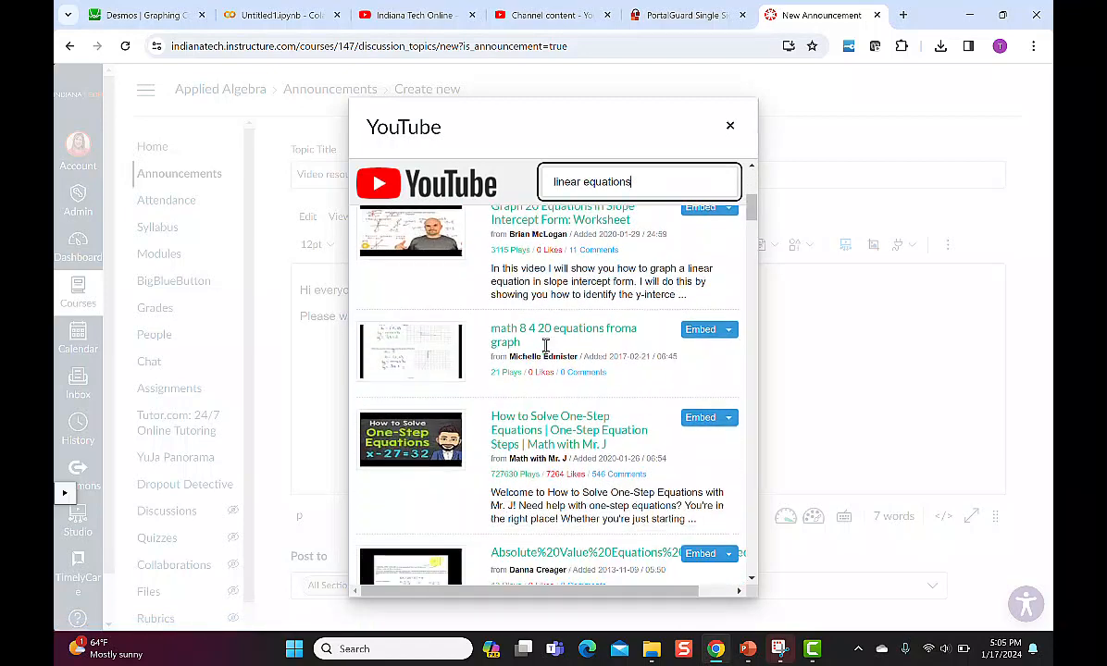
scroll("down", 3)
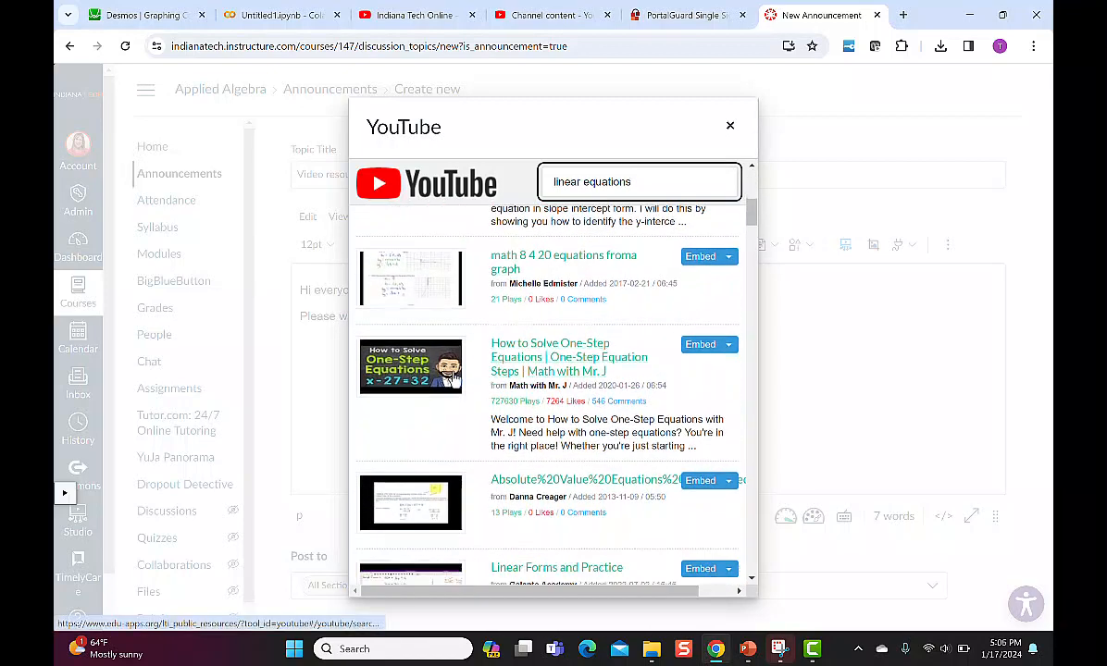
scroll("down", 3)
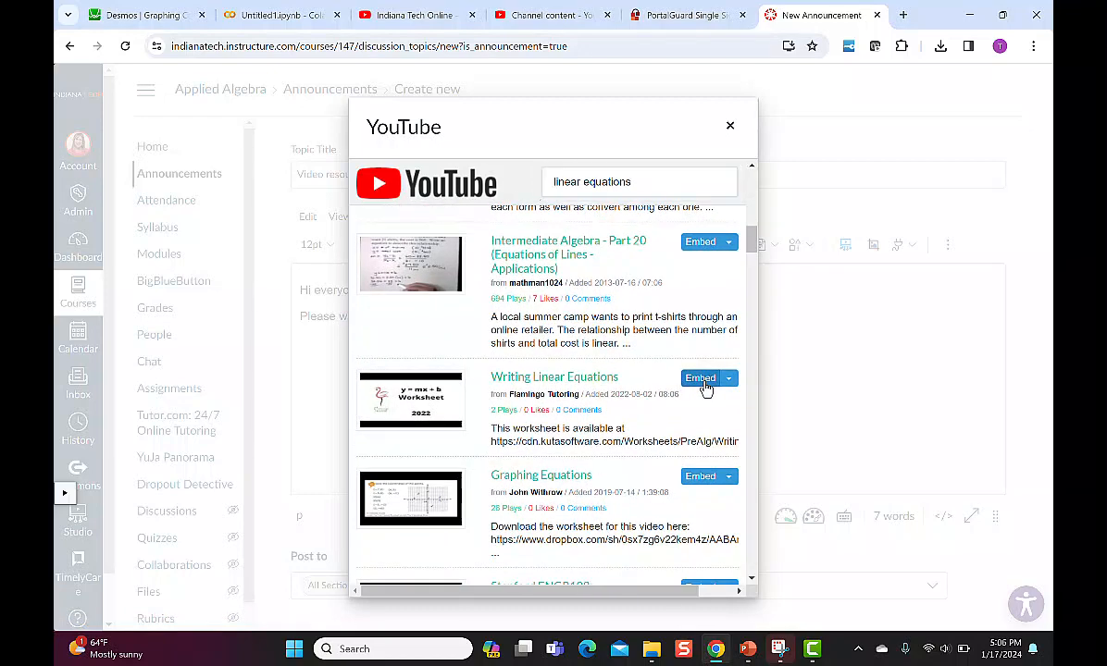
left_click(700, 378)
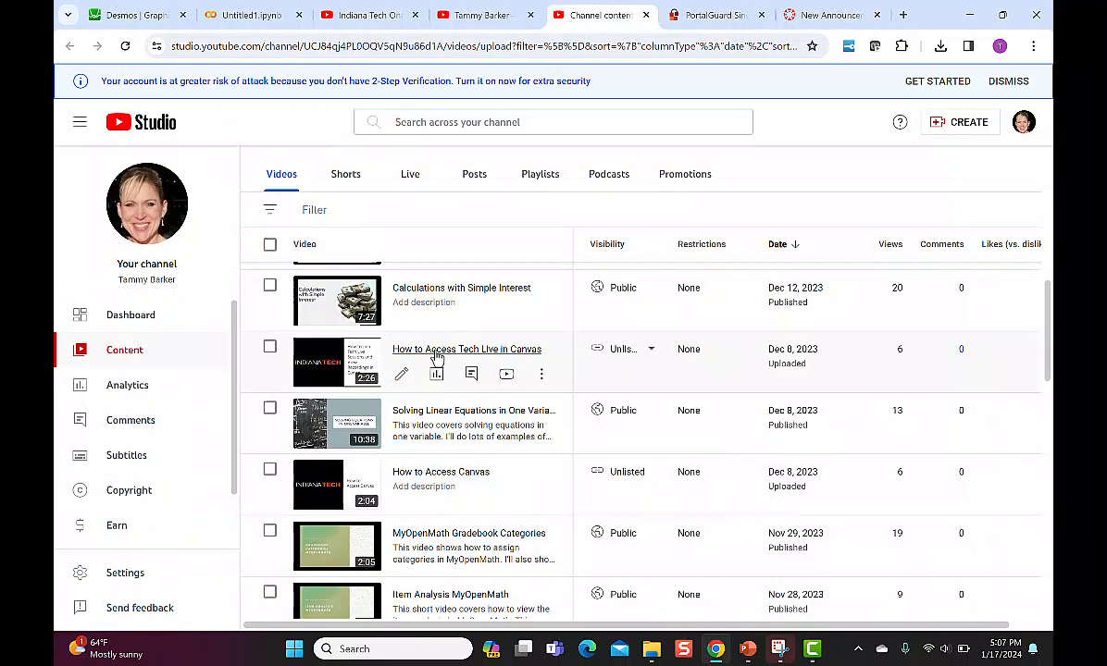
mouse_move(622, 361)
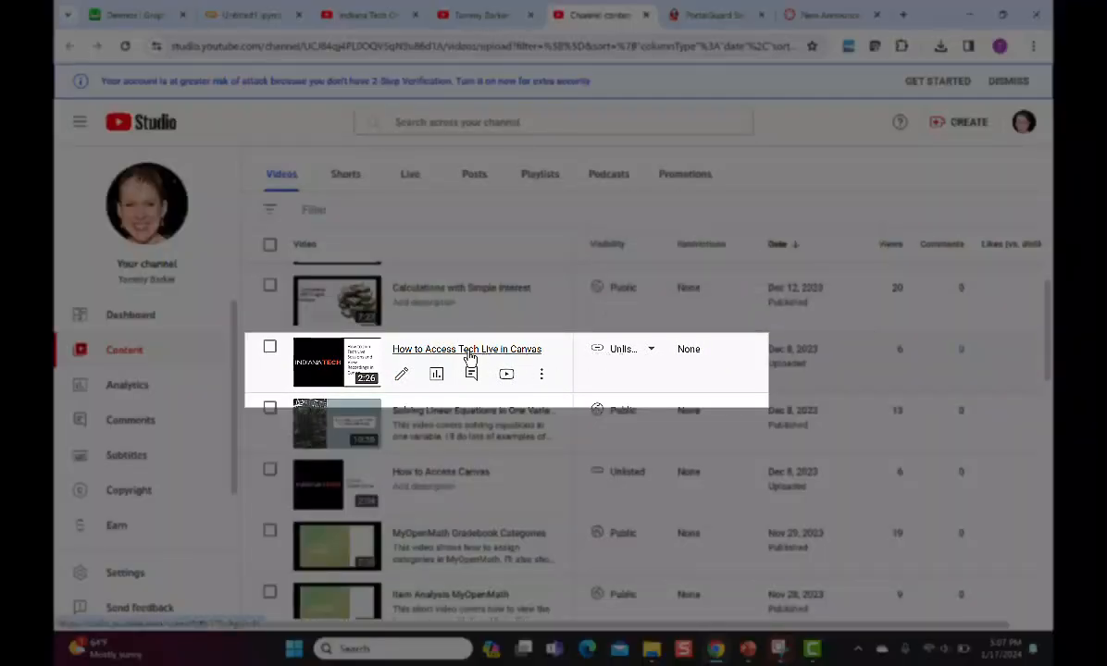
Copy the Tech Live video's share link from its Details page and return to the draft.
left_click(466, 348)
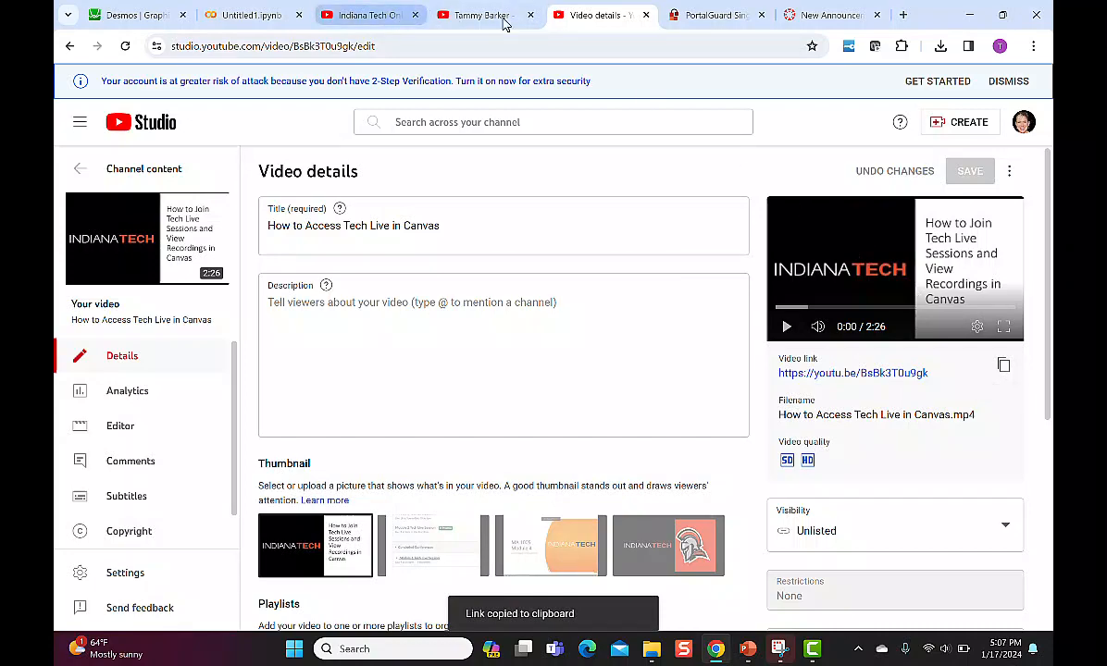
left_click(822, 14)
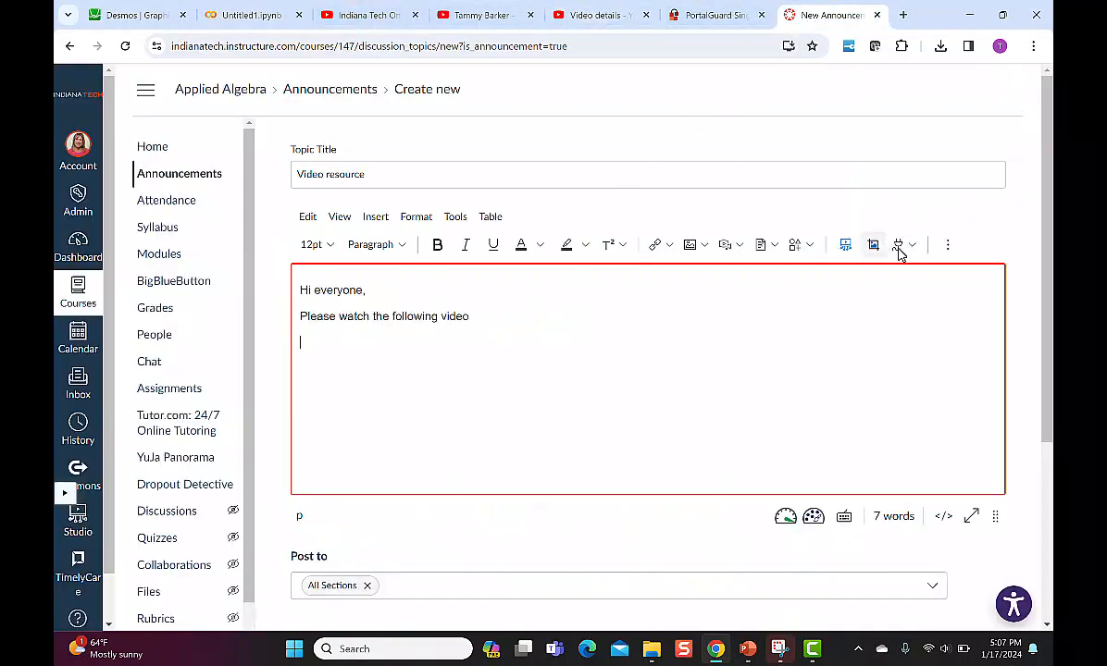
mouse_move(911, 274)
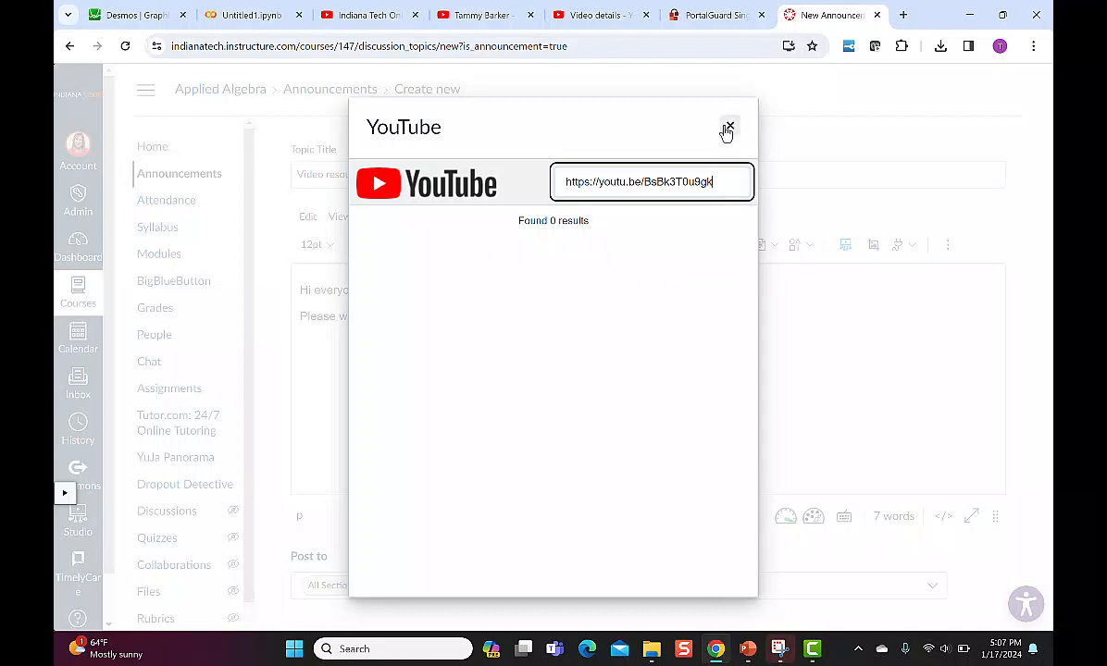
left_click(730, 126)
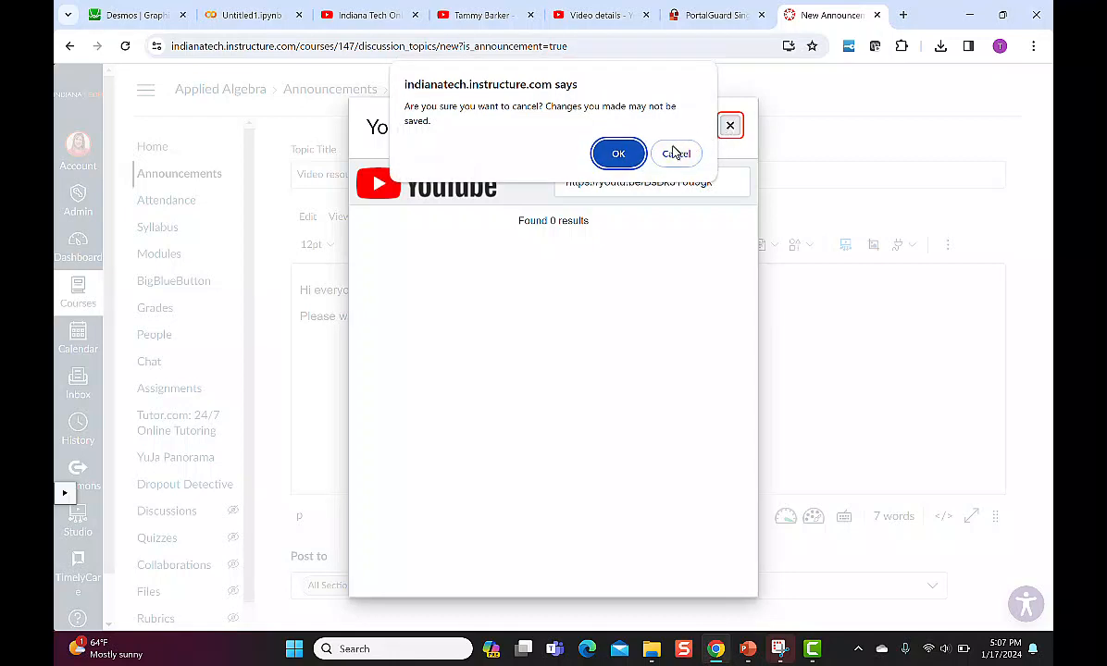
left_click(677, 152)
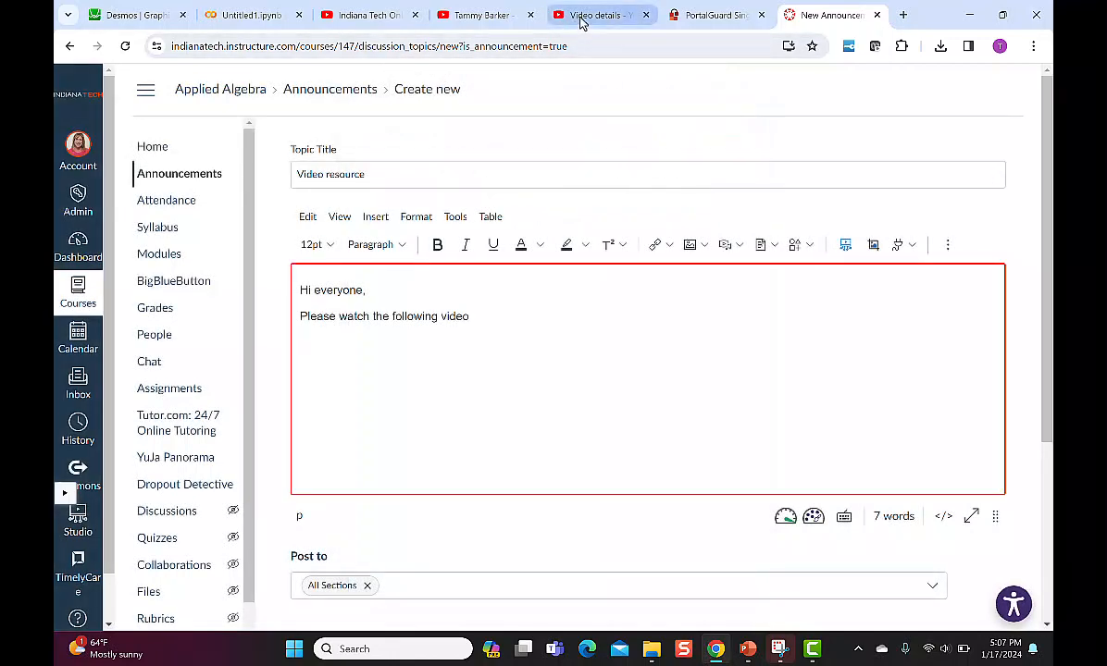
left_click(596, 15)
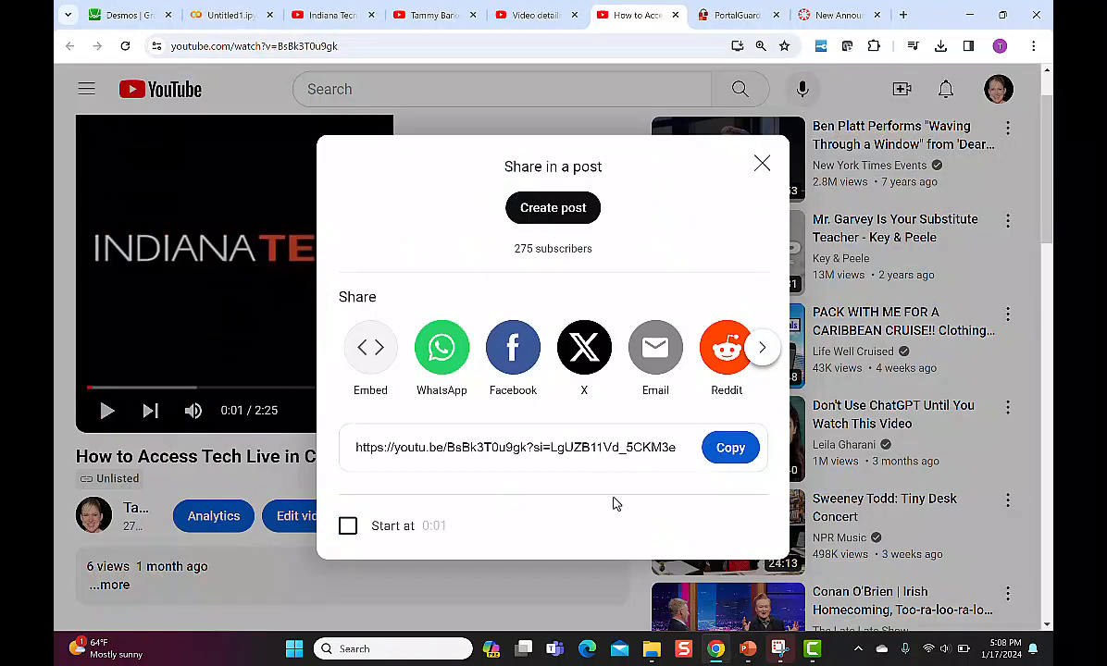
mouse_move(377, 350)
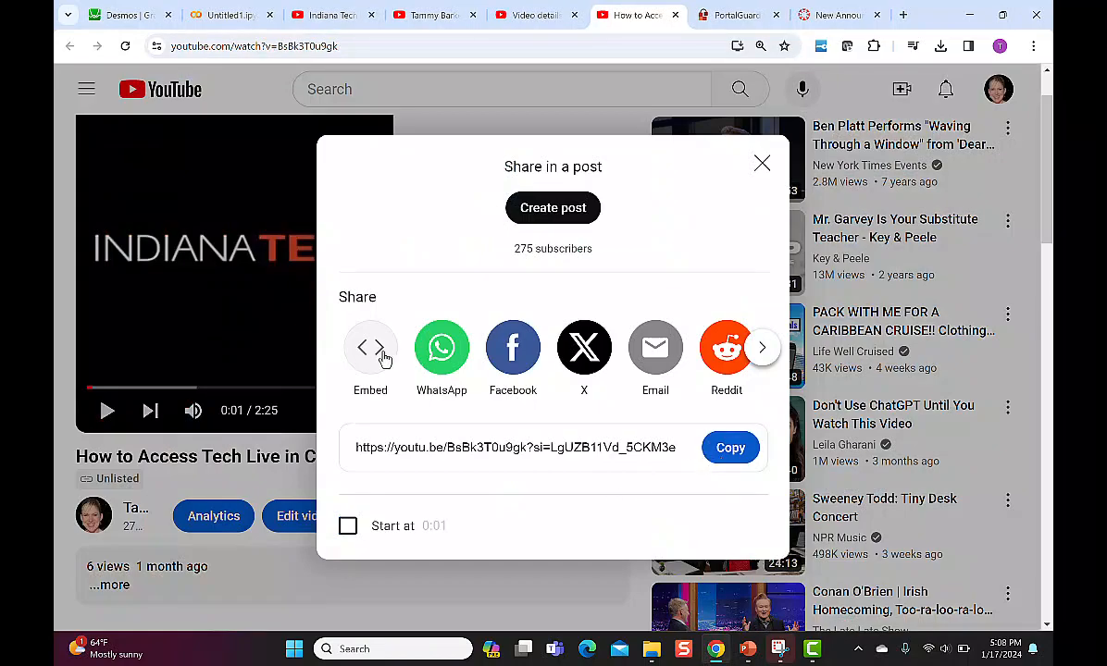
Copy the Tech Live video's iframe embed code from Share > Embed and return to the draft.
left_click(371, 356)
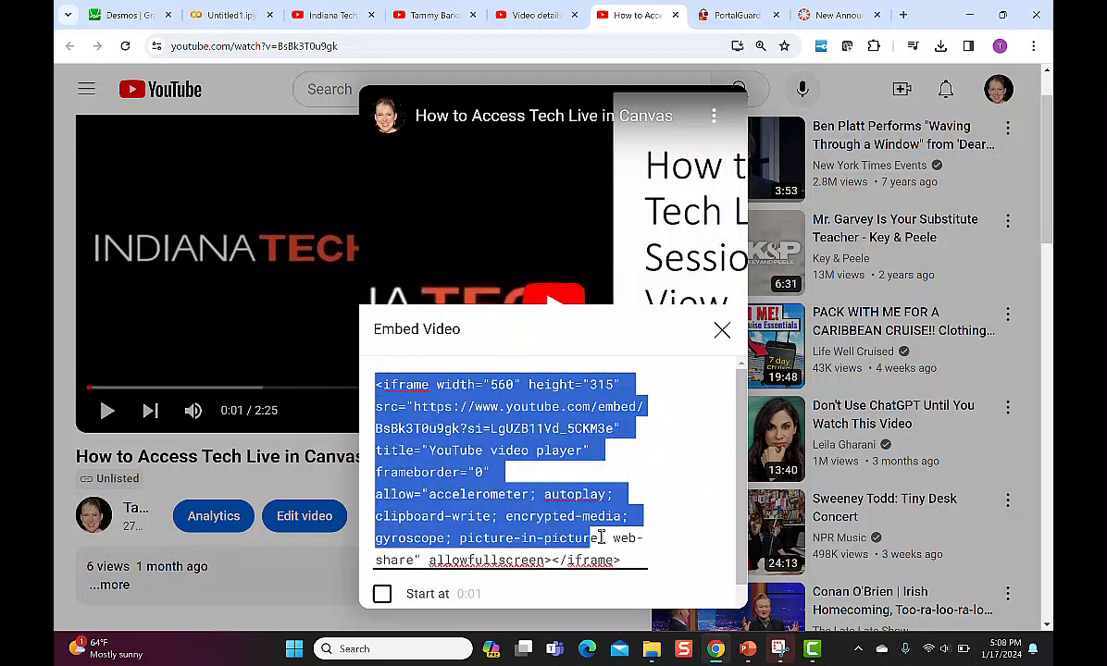
left_click(826, 15)
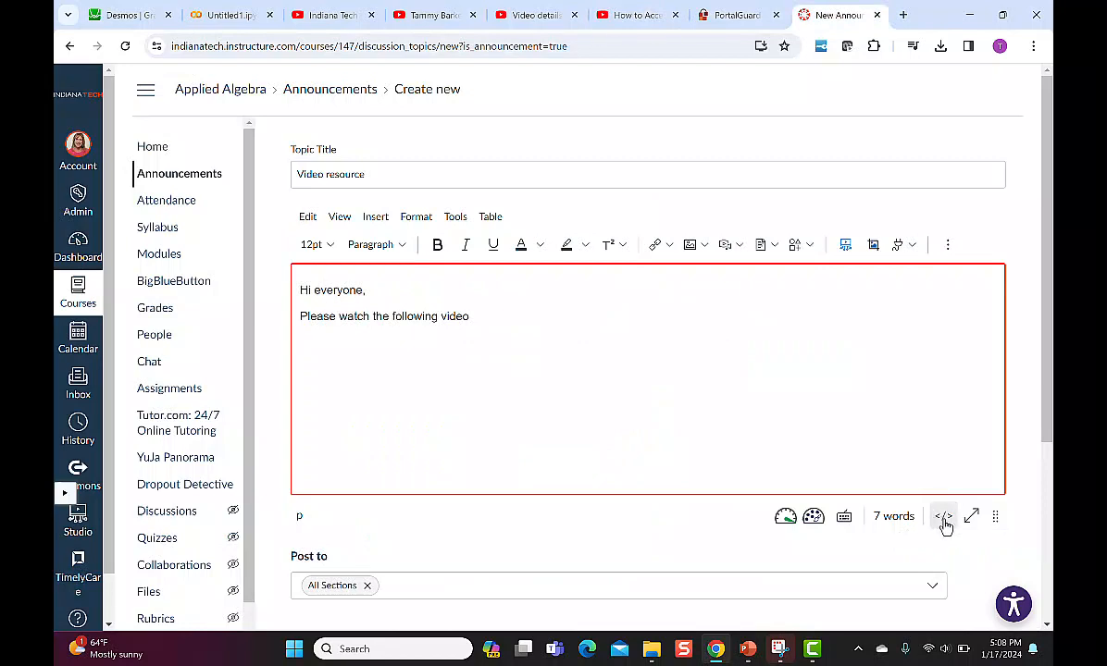
Paste the iframe code in the HTML editor below the greeting and view the embedded Tech Live video.
left_click(944, 516)
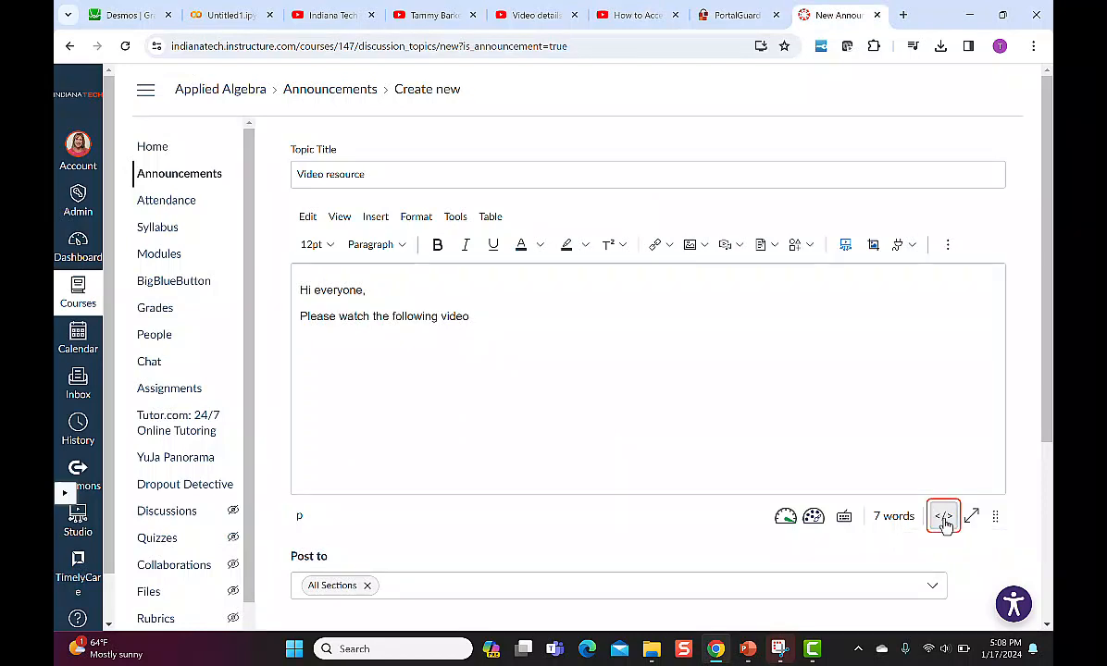
left_click(944, 516)
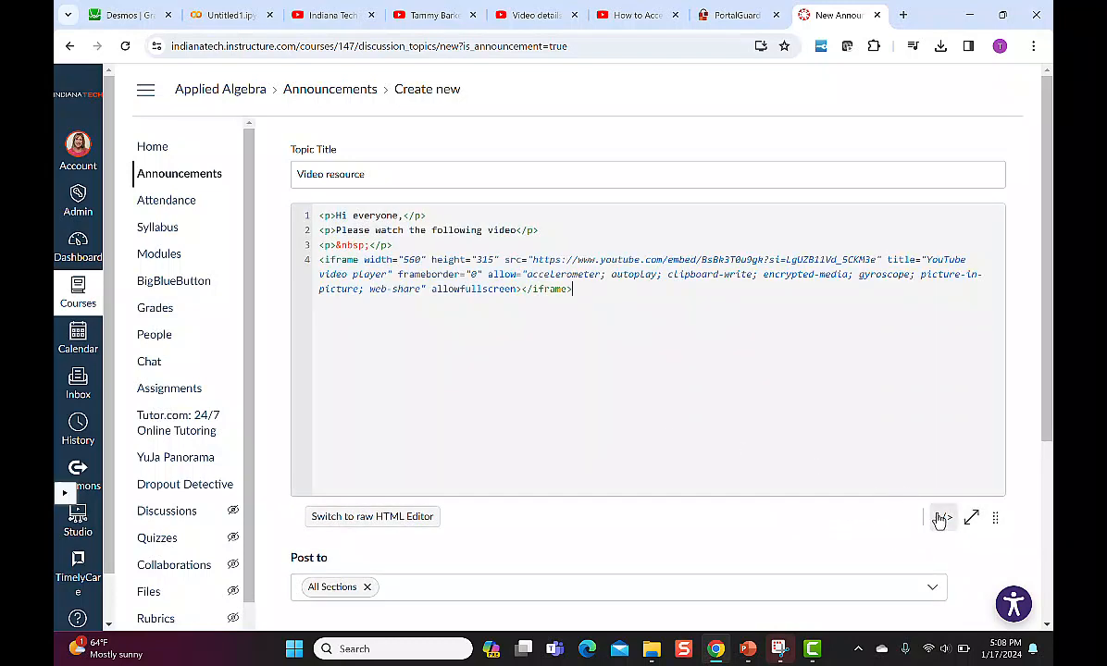
left_click(943, 519)
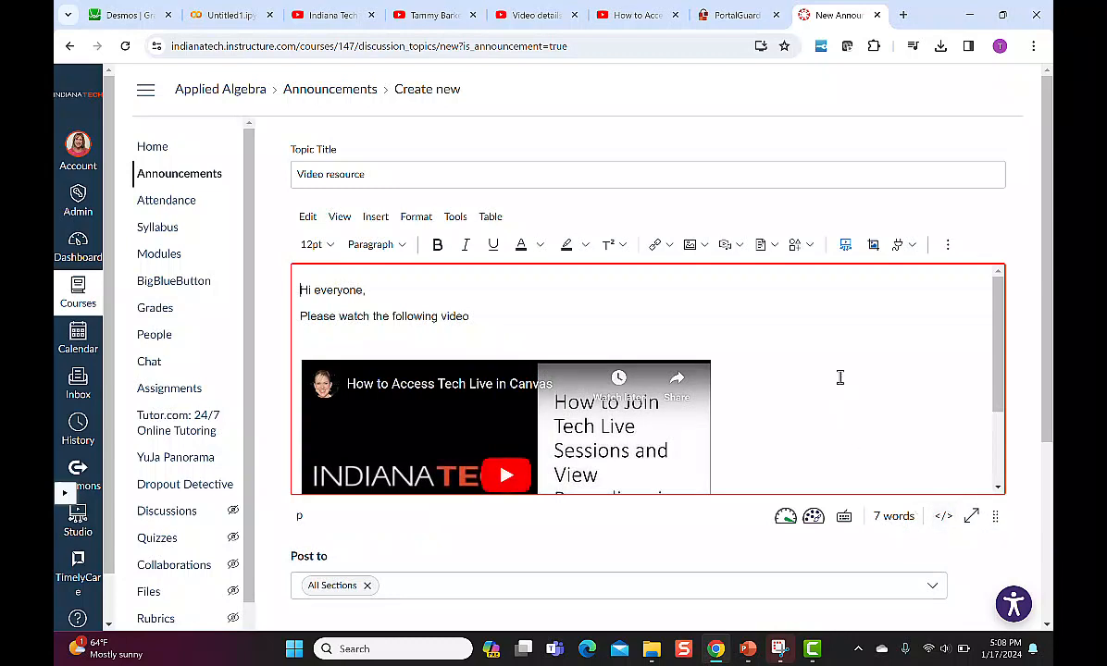
scroll("down", 3)
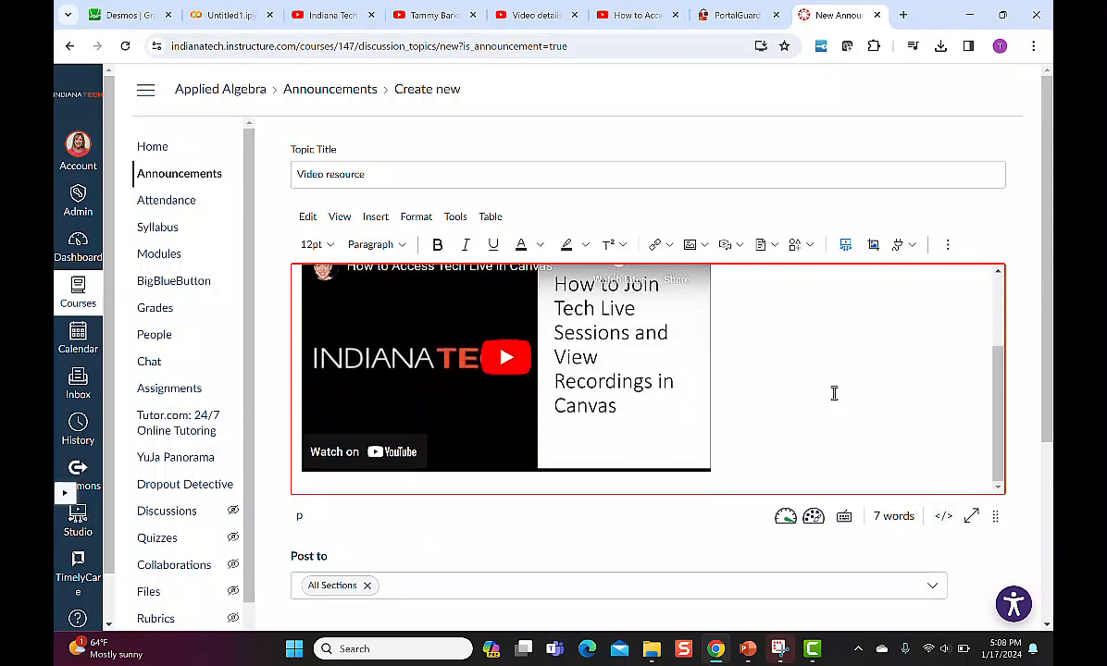